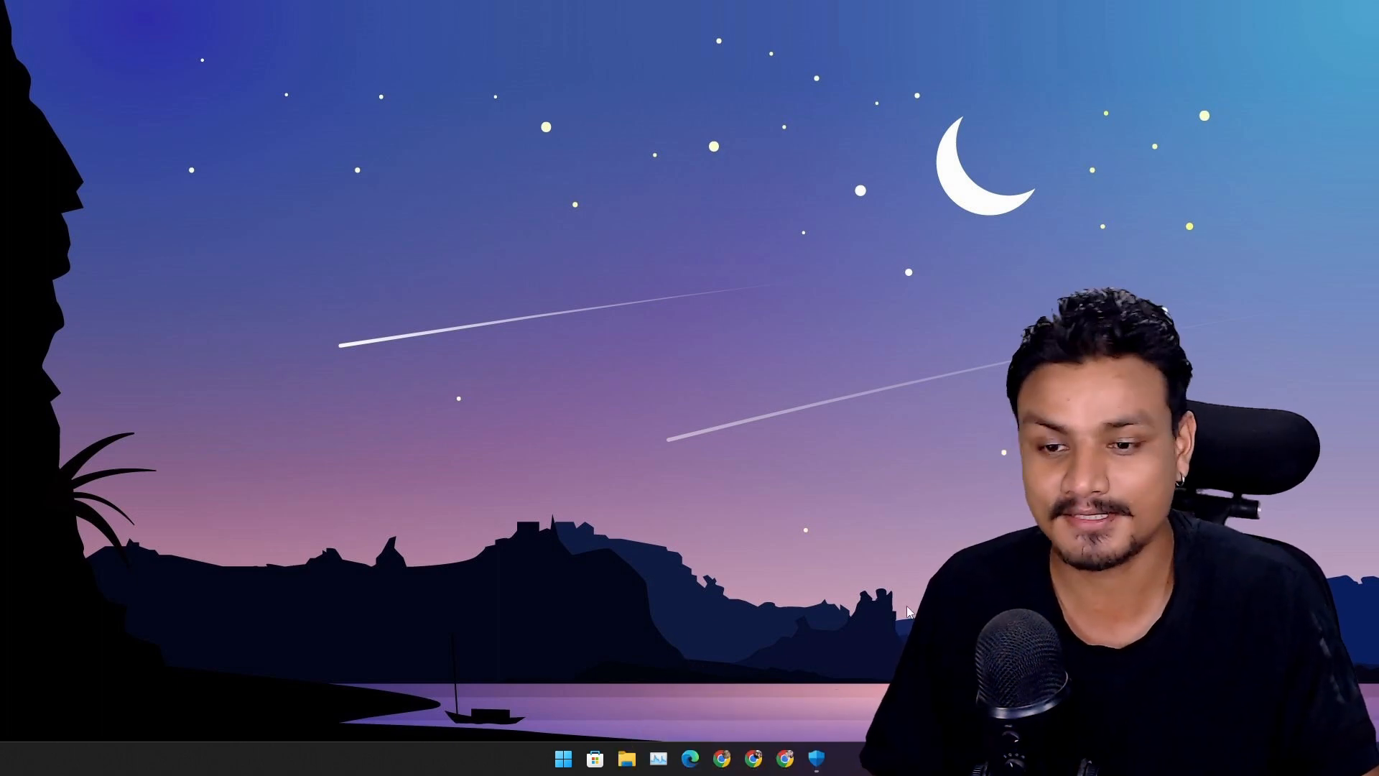
Show the Core isolation page with Memory integrity Off and the driver blocklist On.
{"action": "left_click", "coordinate": [816, 757]}
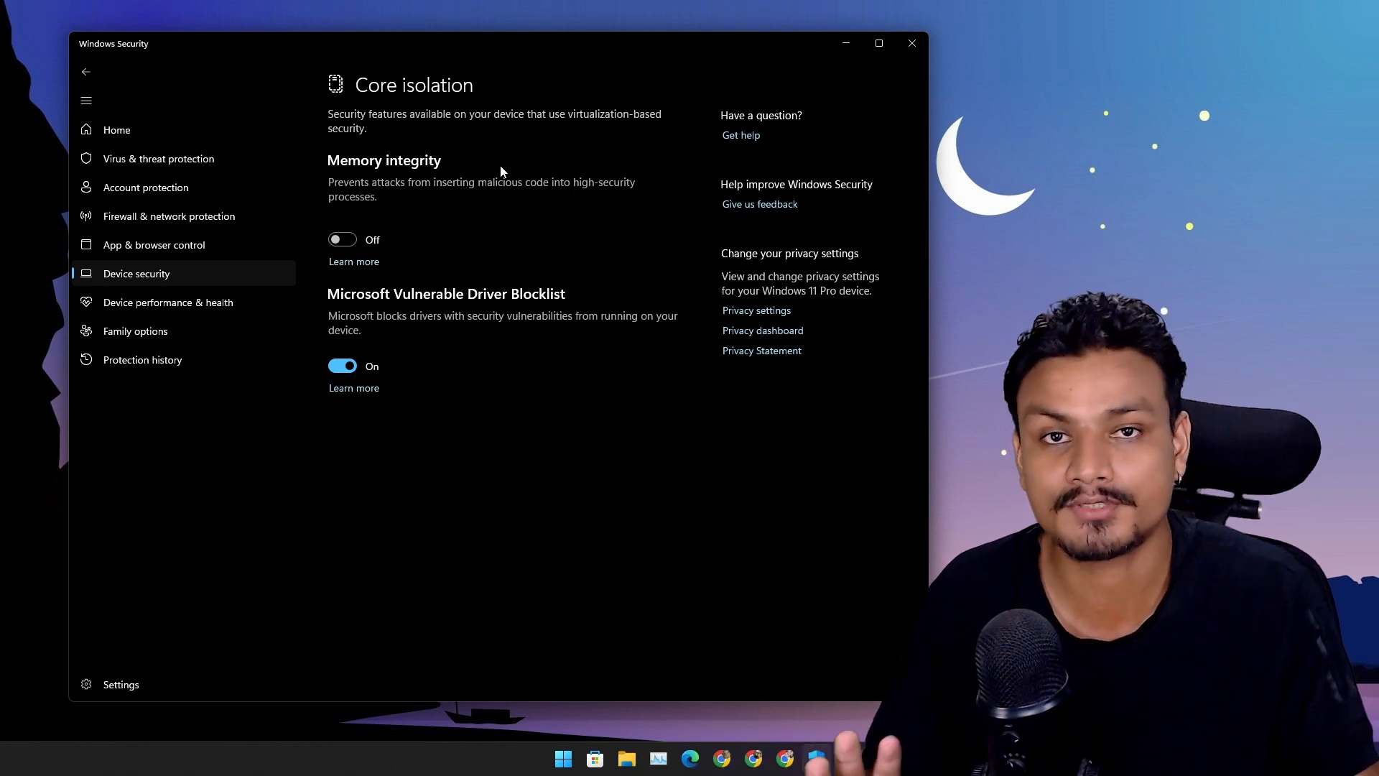
{"action": "mouse_move", "coordinate": [541, 175]}
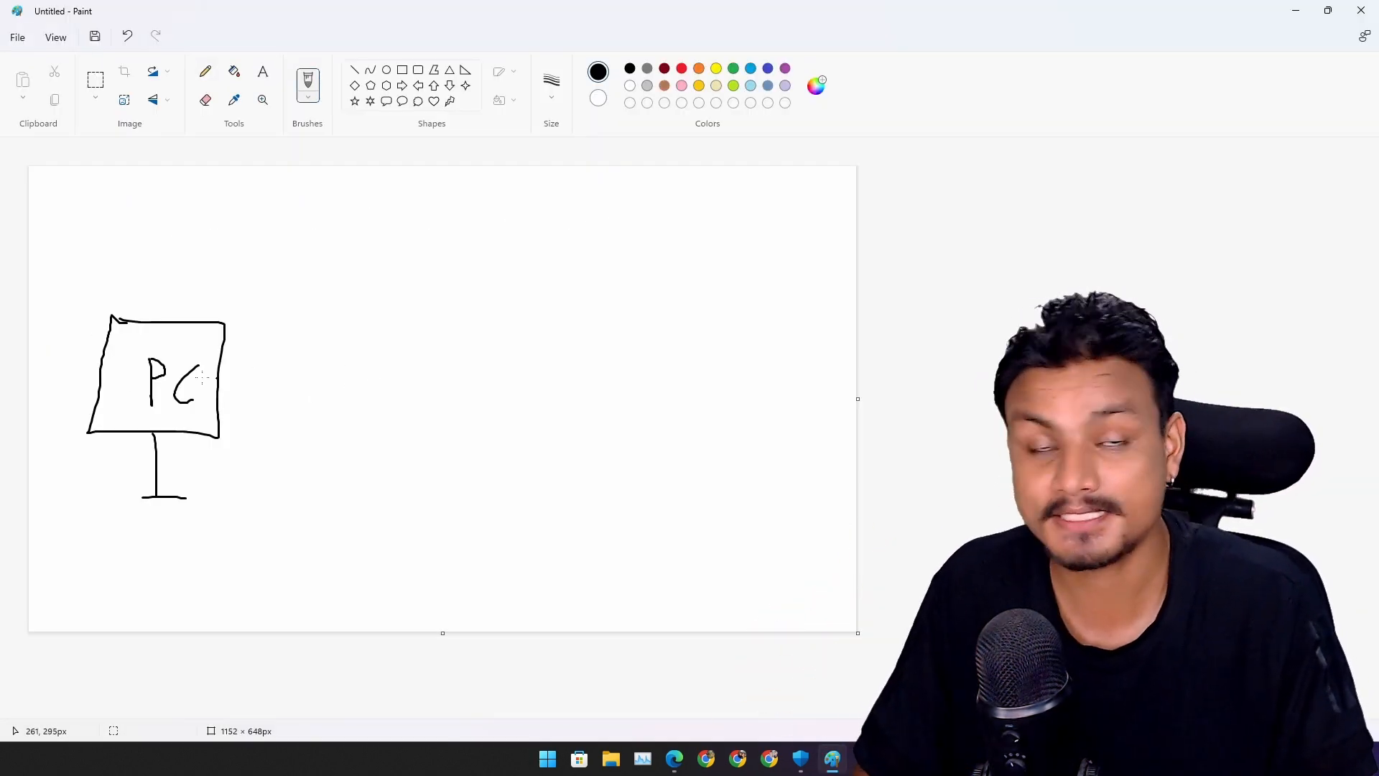
{"action": "mouse_move", "coordinate": [375, 369]}
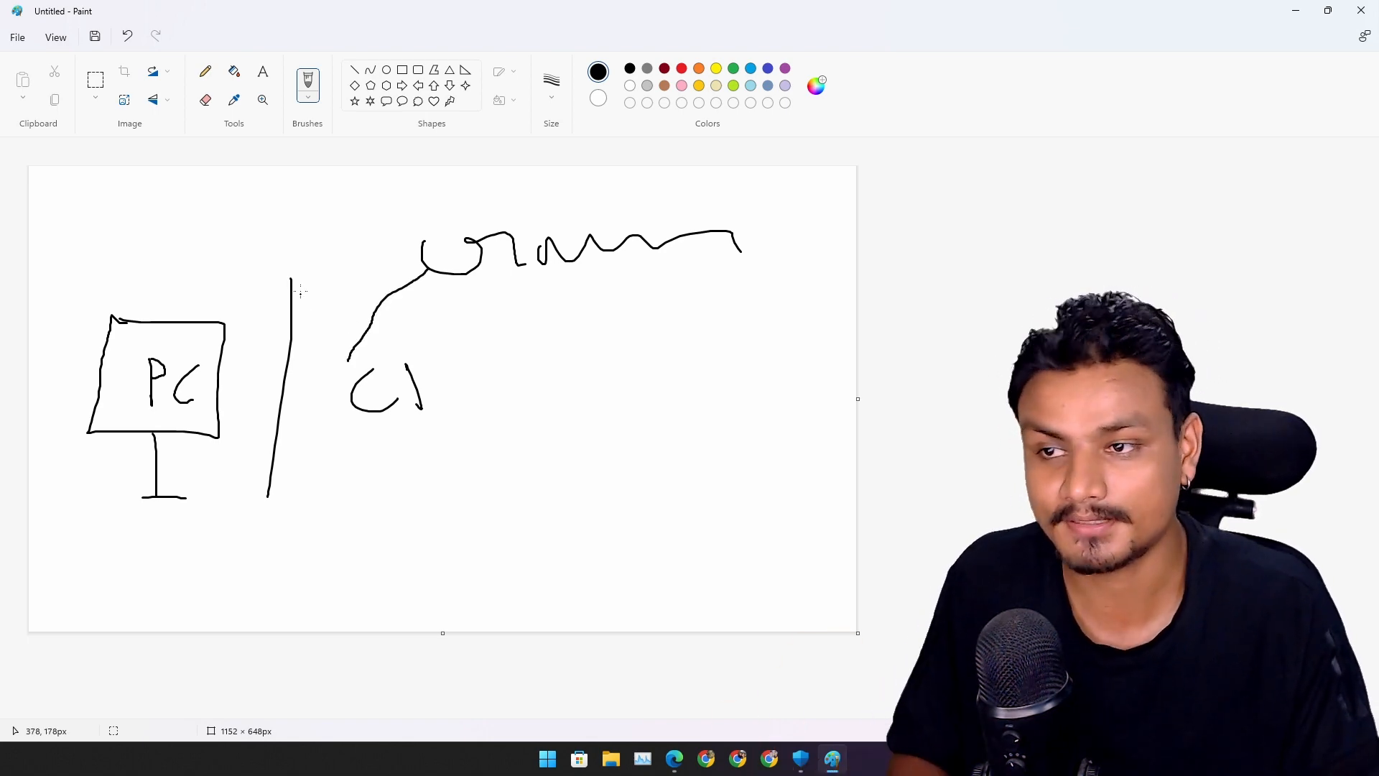
{"action": "mouse_move", "coordinate": [348, 356]}
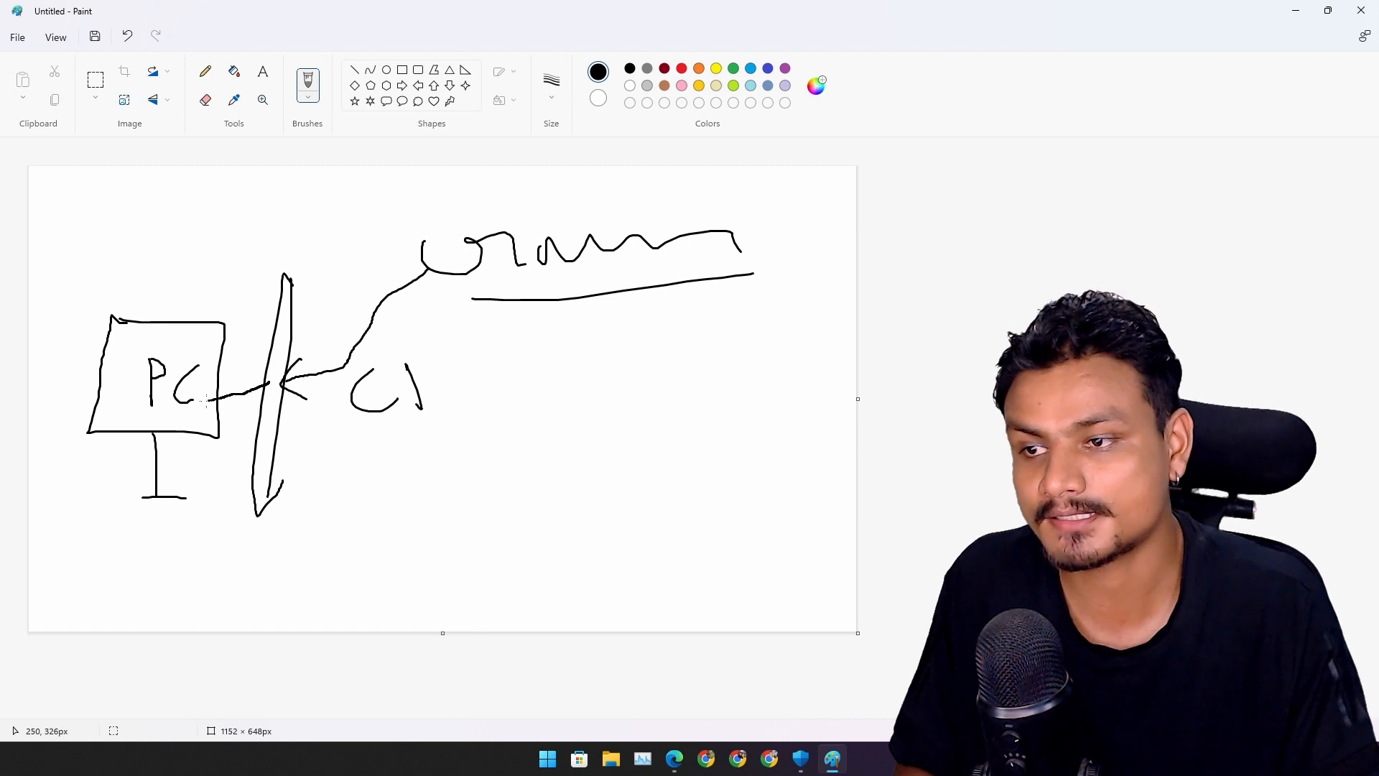
Draw a line reaching the sketched PC through the wall in the Paint diagram.
{"action": "left_click_drag", "start_coordinate": [273, 257], "coordinate": [320, 257]}
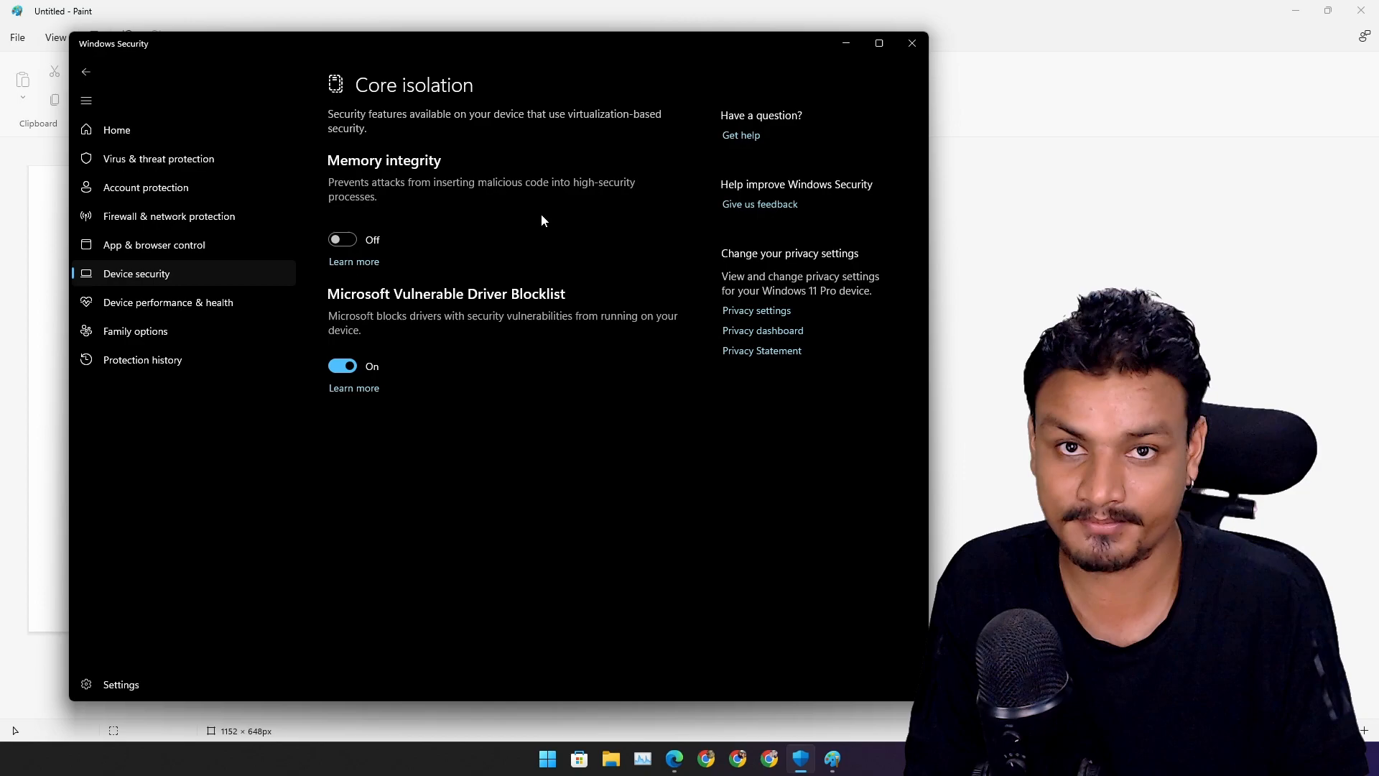
Browse the Microsoft Support Core isolation article covering Memory integrity in Edge.
{"action": "left_click", "coordinate": [353, 262]}
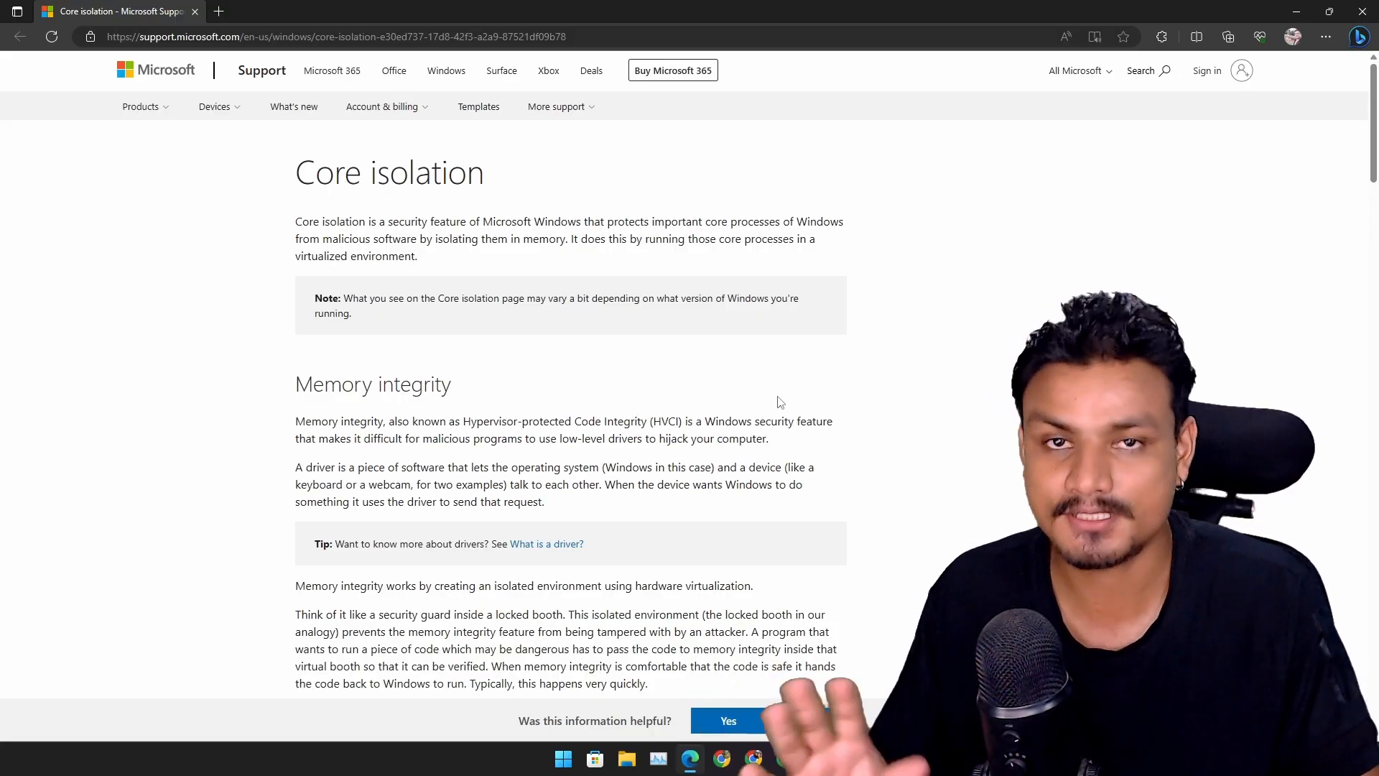
{"action": "scroll", "scroll_direction": "down", "scroll_amount": 3}
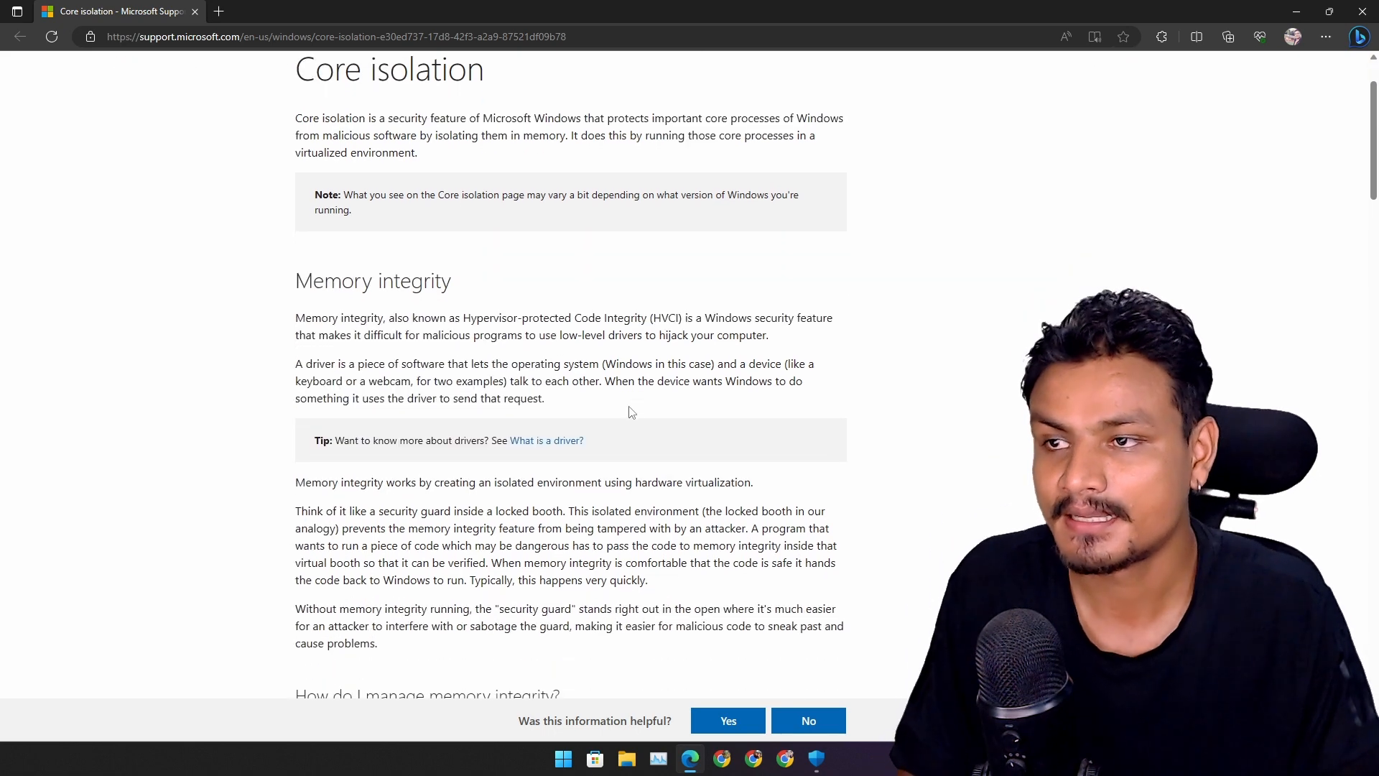
{"action": "scroll", "scroll_direction": "up", "scroll_amount": 3}
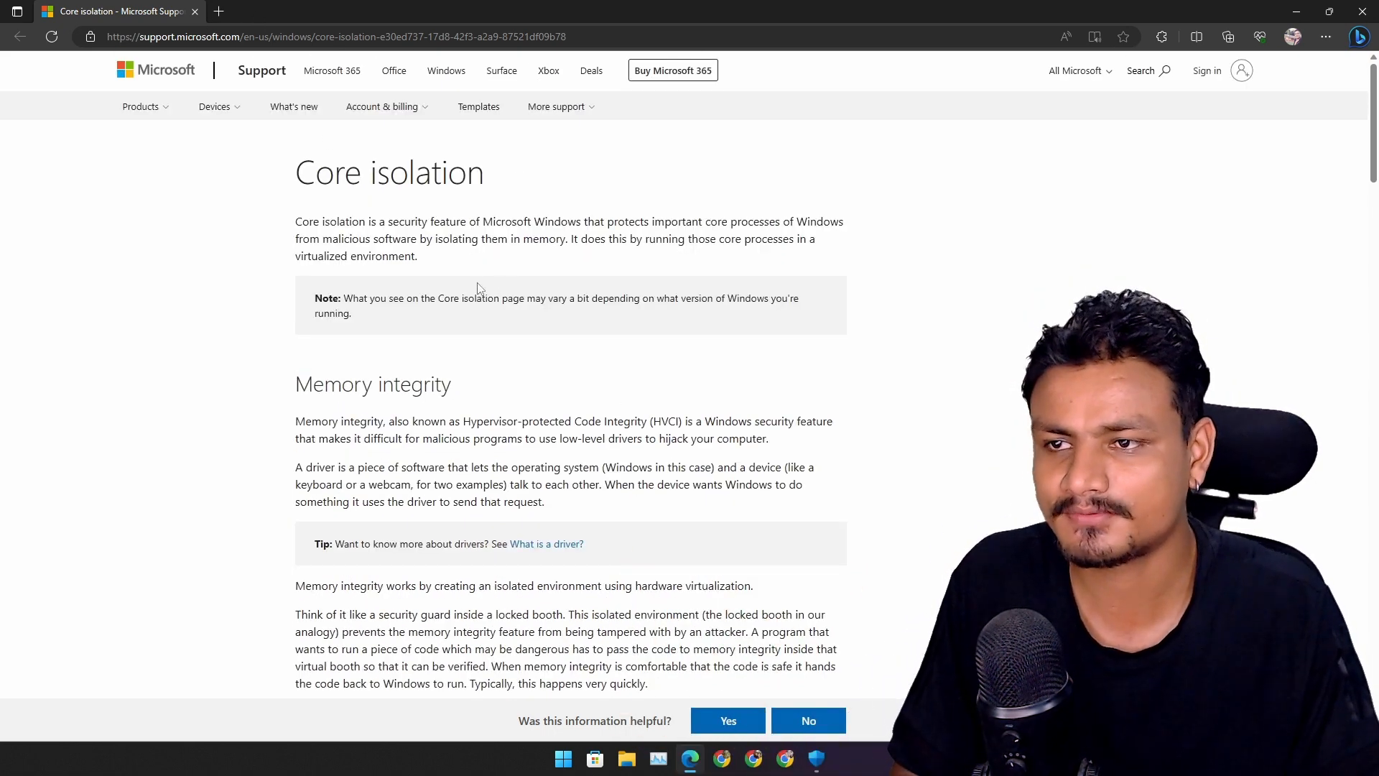
{"action": "scroll", "scroll_direction": "down", "scroll_amount": 3}
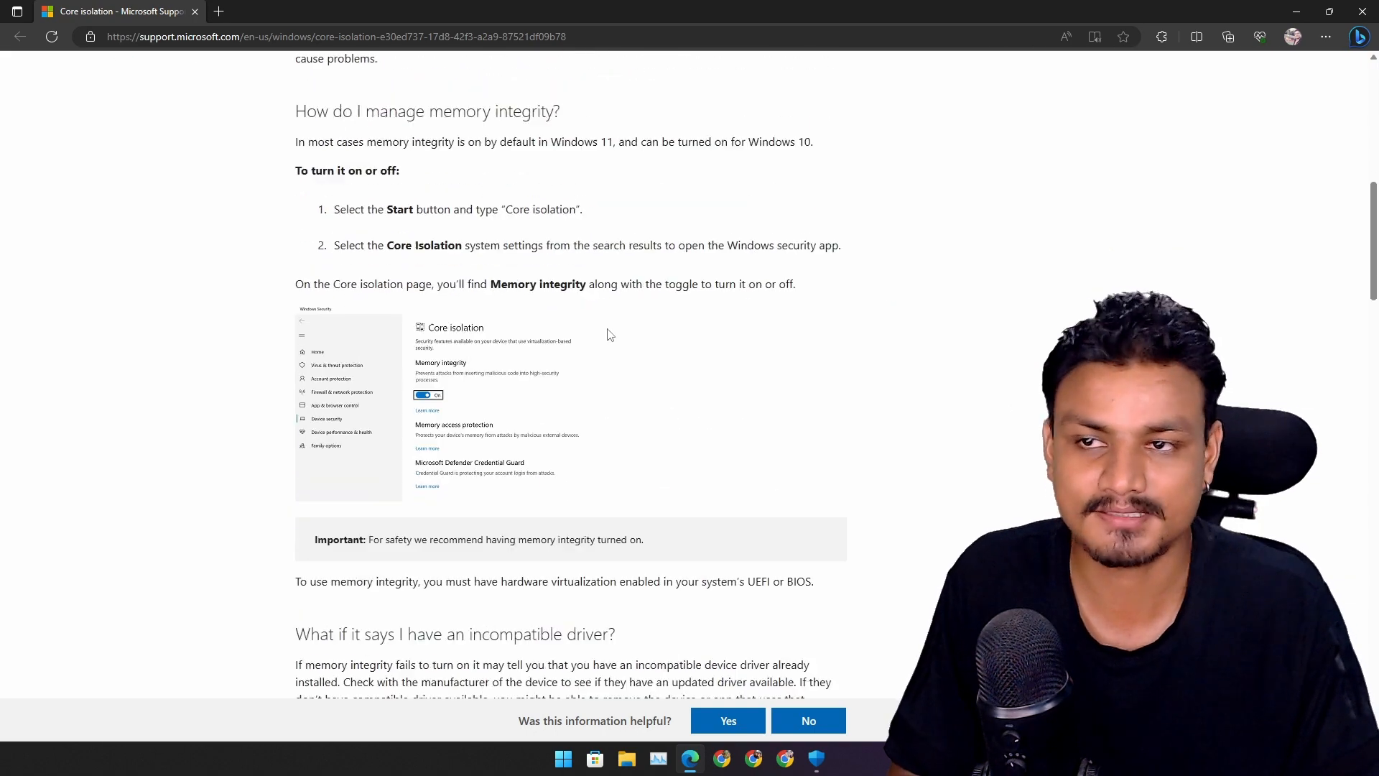
{"action": "scroll", "scroll_direction": "up", "scroll_amount": 3}
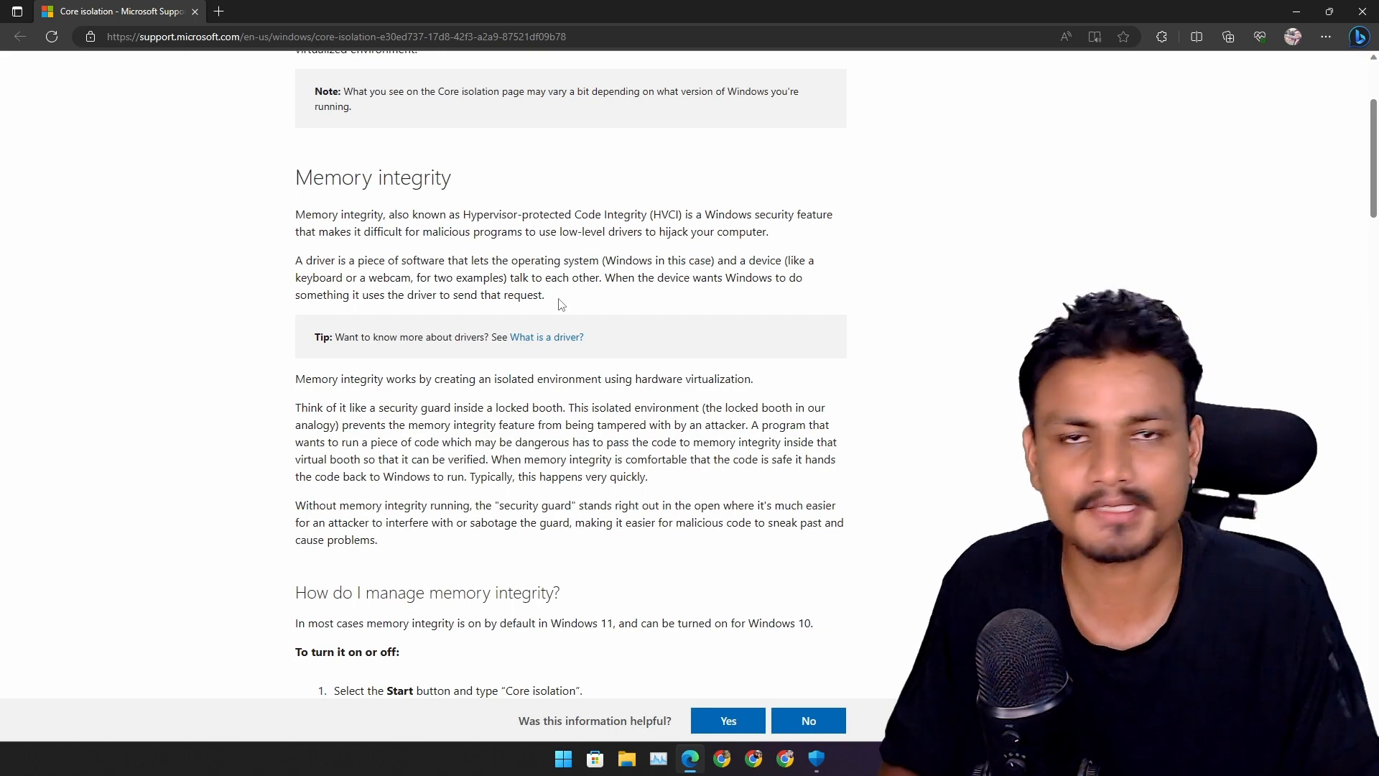
{"action": "scroll", "scroll_direction": "up", "scroll_amount": 3}
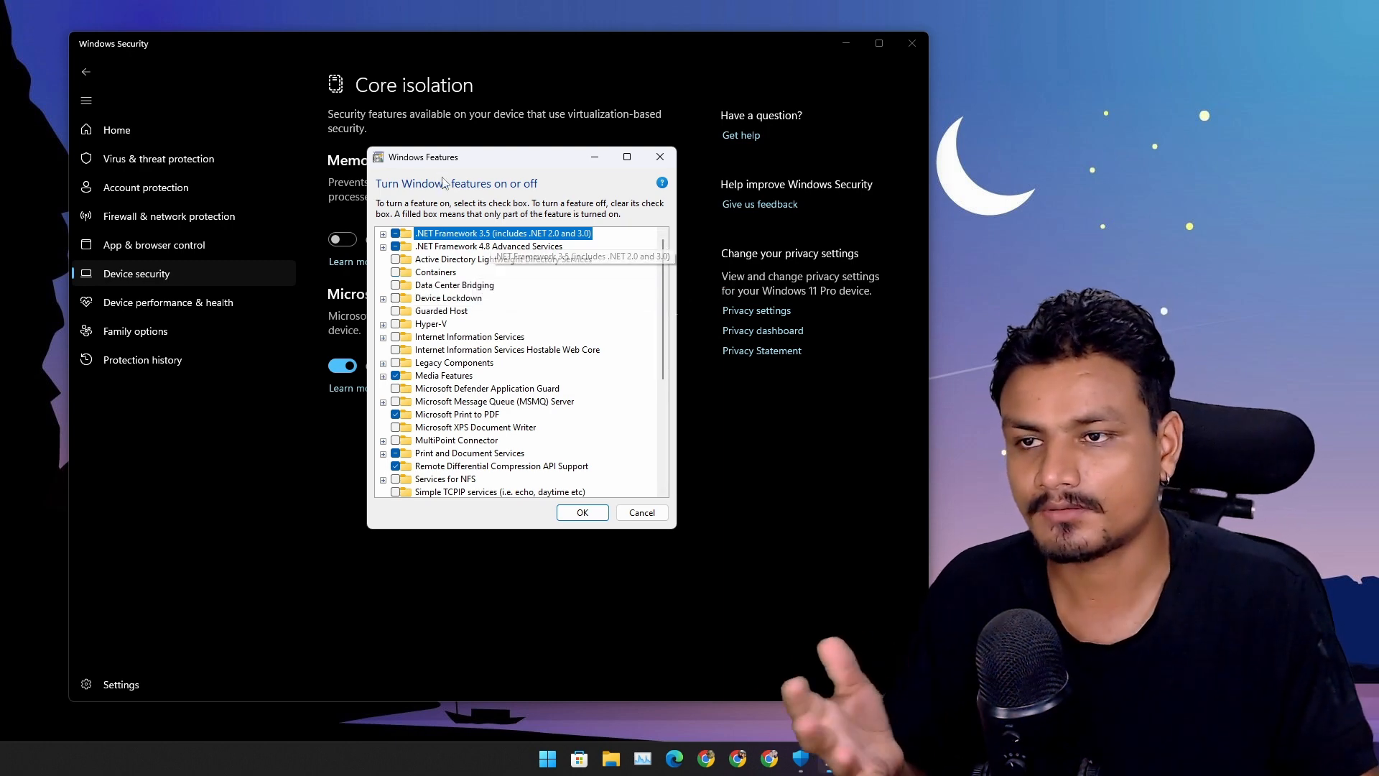
{"action": "mouse_move", "coordinate": [526, 354]}
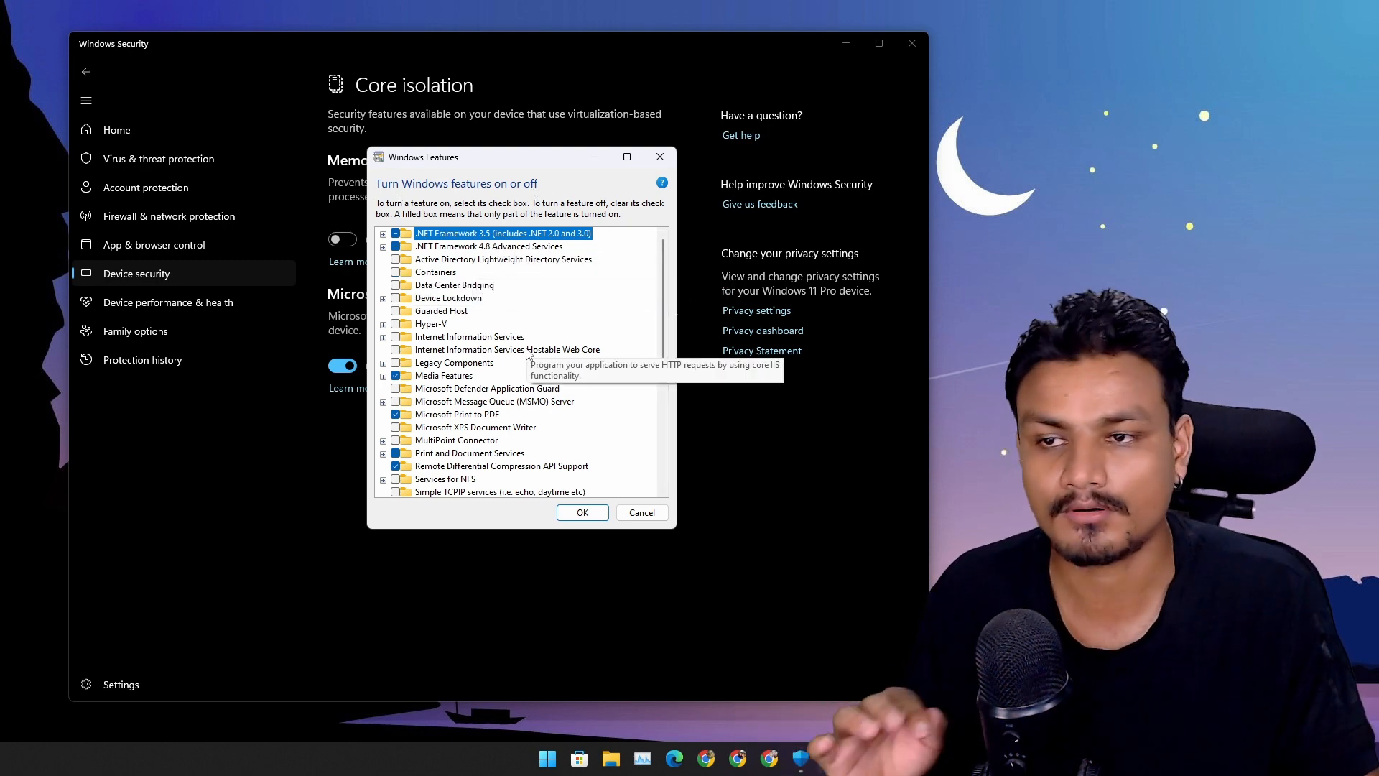
{"action": "mouse_move", "coordinate": [448, 375]}
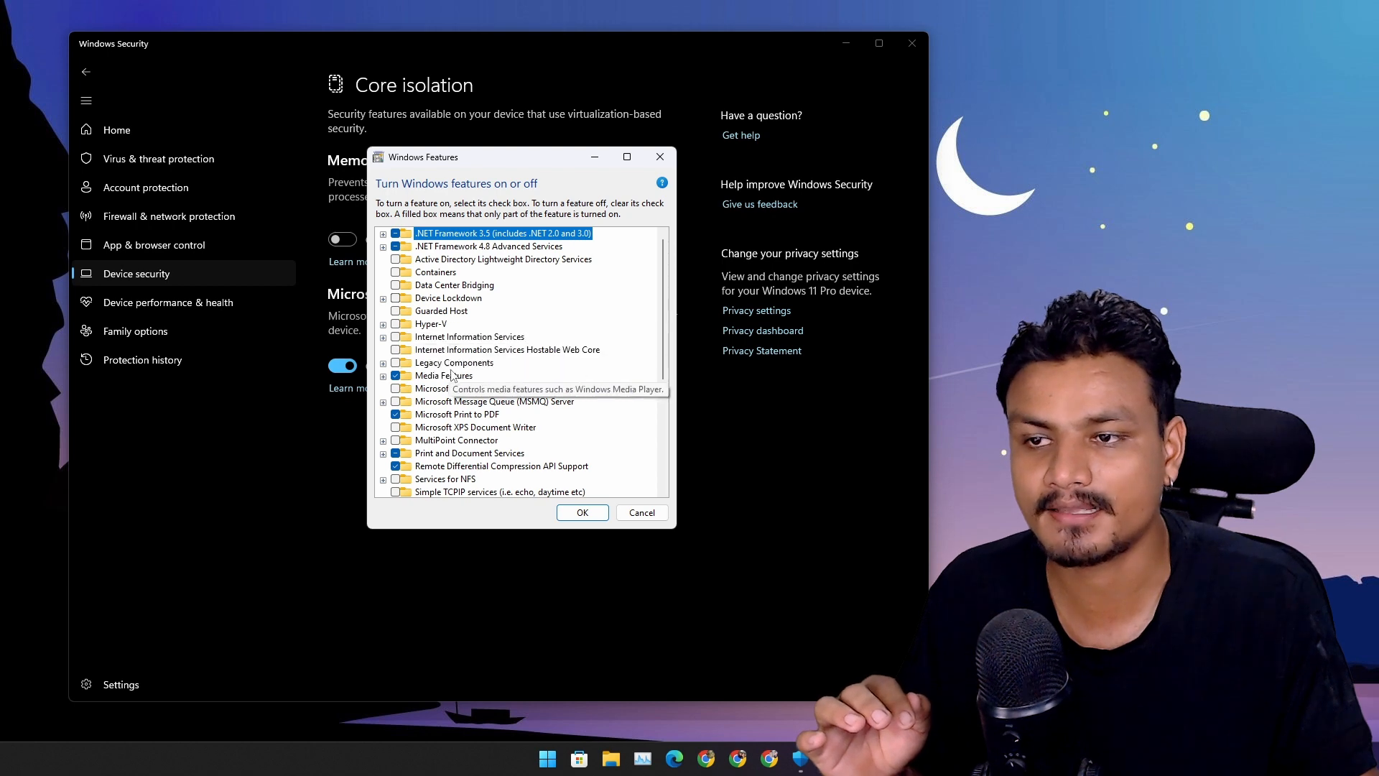
Scroll through the Turn Windows features on or off list to review optional features.
{"action": "scroll", "scroll_direction": "down", "scroll_amount": 3}
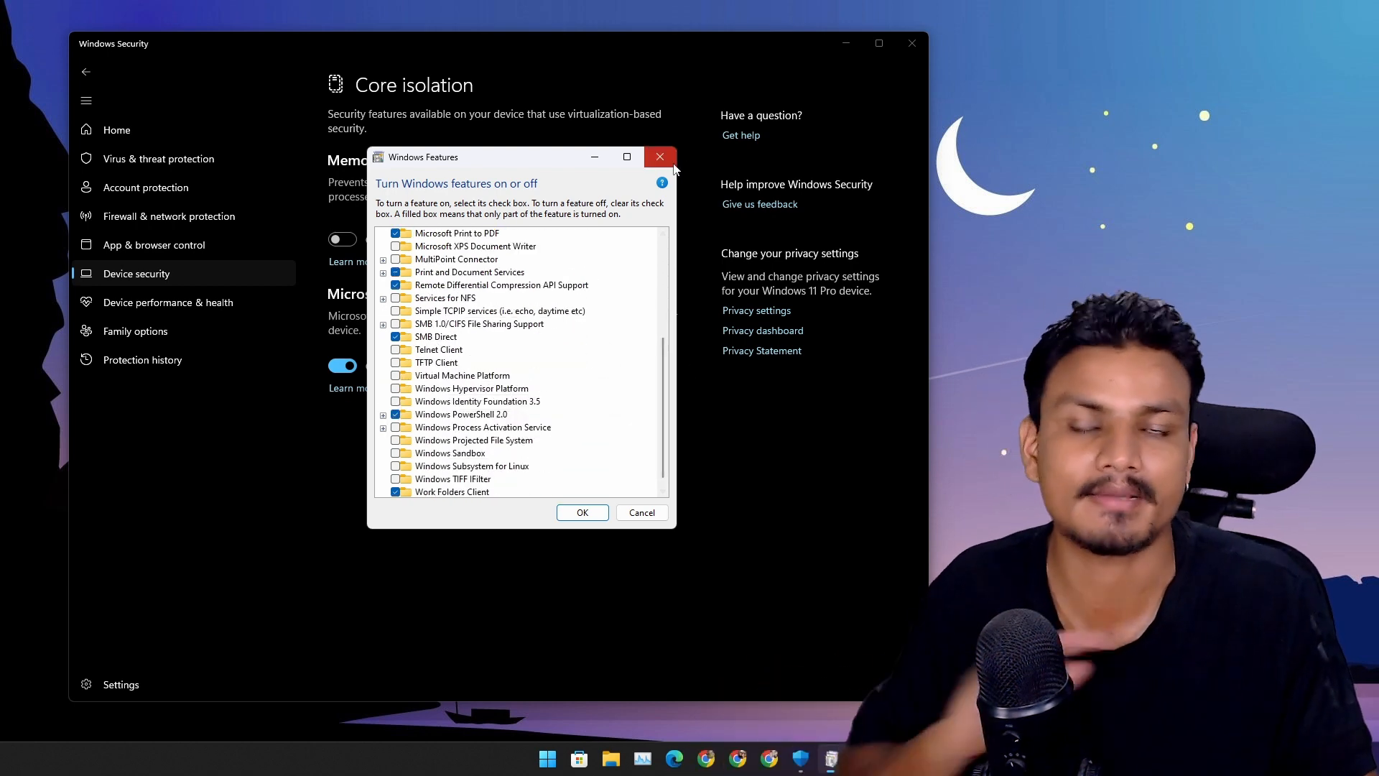
{"action": "scroll", "scroll_direction": "up", "scroll_amount": 3}
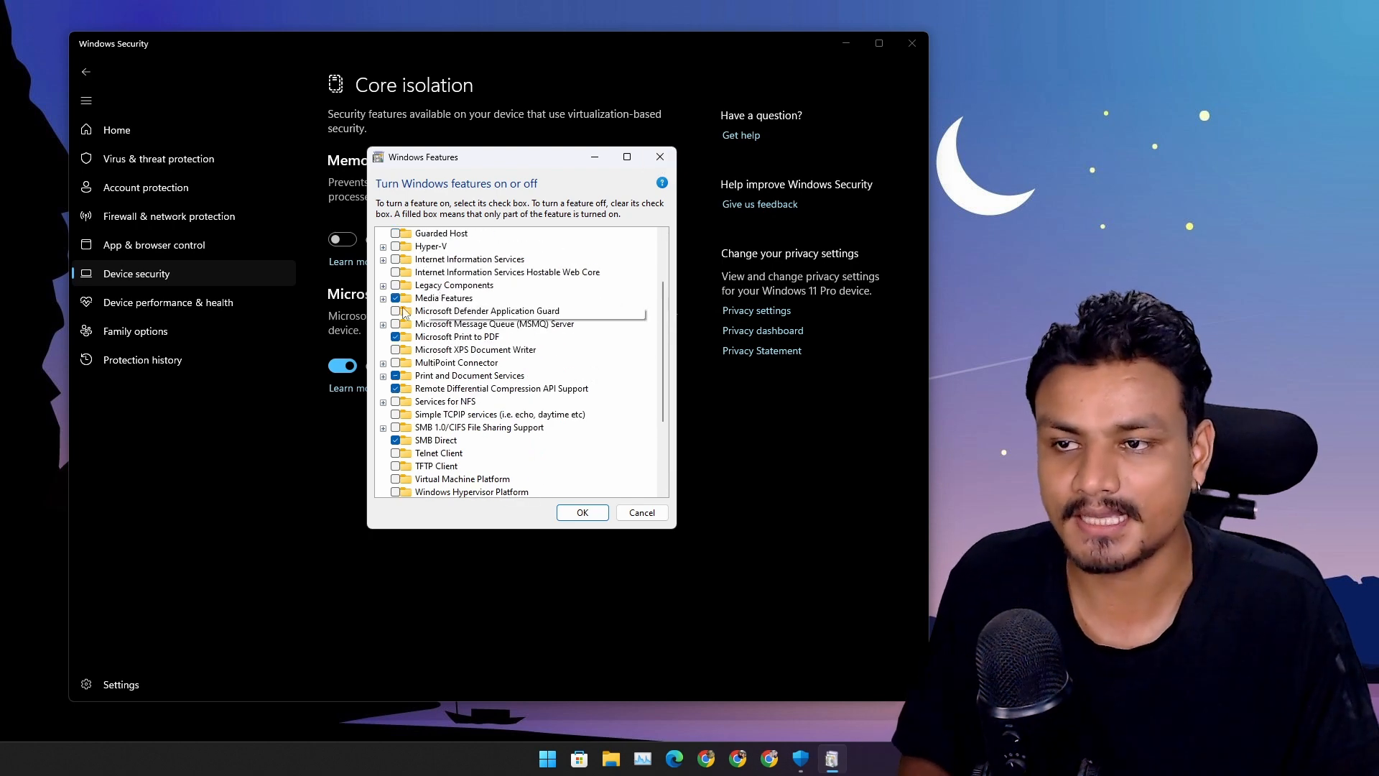
{"action": "scroll", "scroll_direction": "down", "scroll_amount": 3}
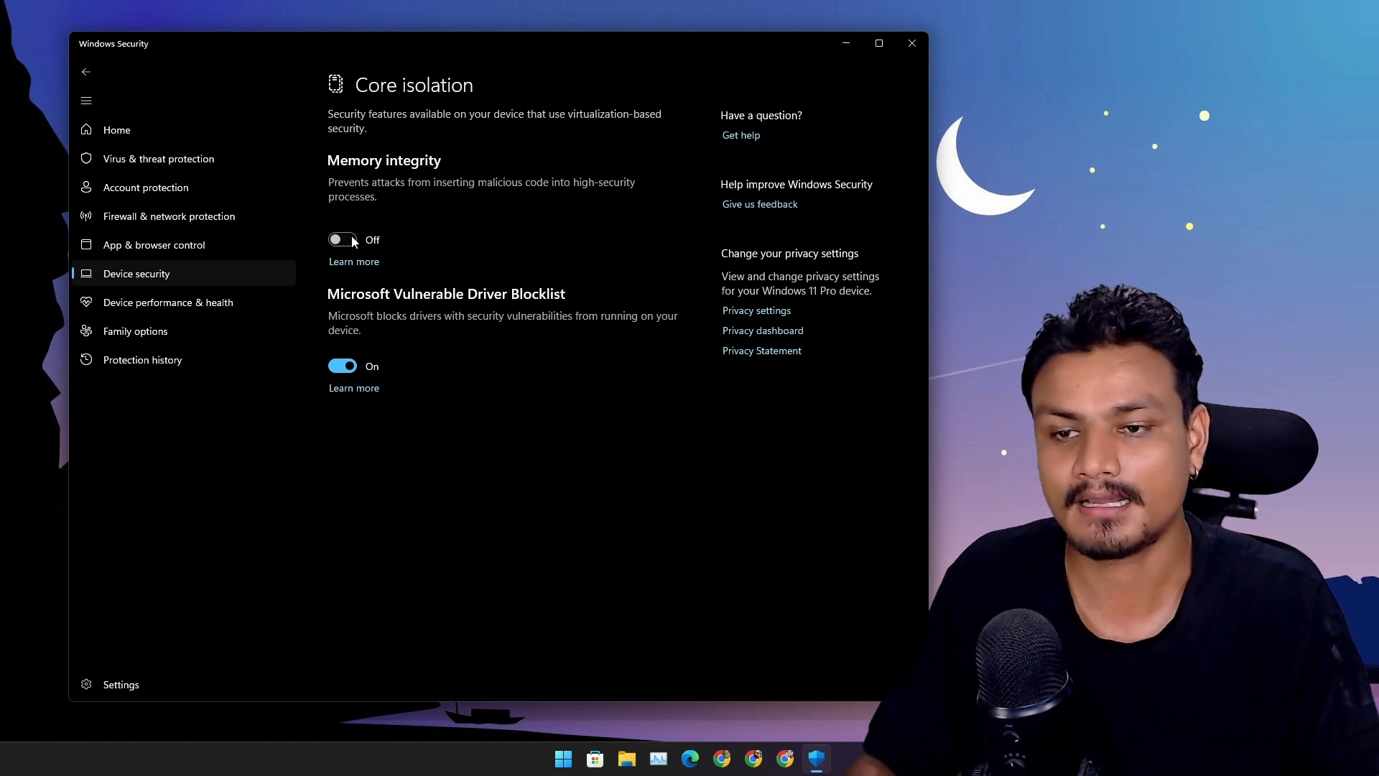
{"action": "mouse_move", "coordinate": [614, 141]}
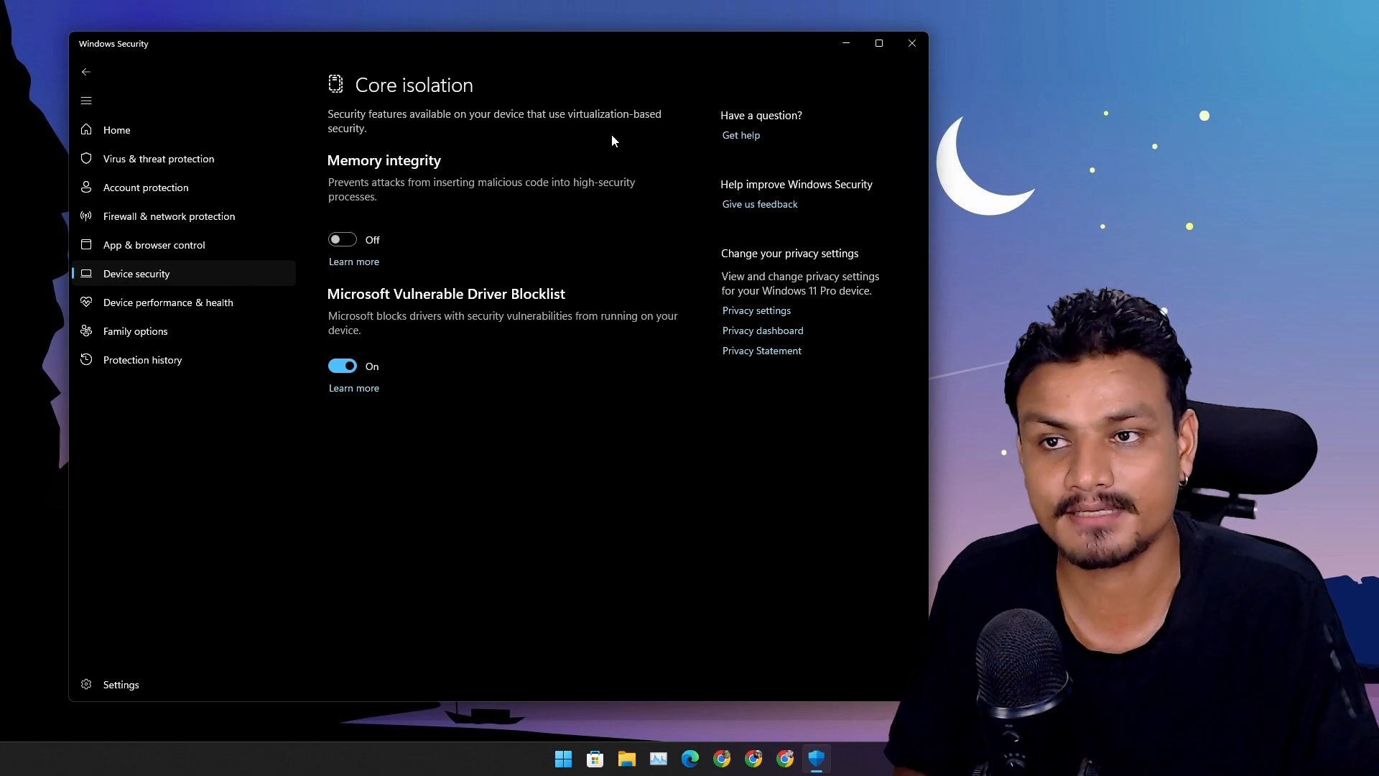
{"action": "mouse_move", "coordinate": [482, 150]}
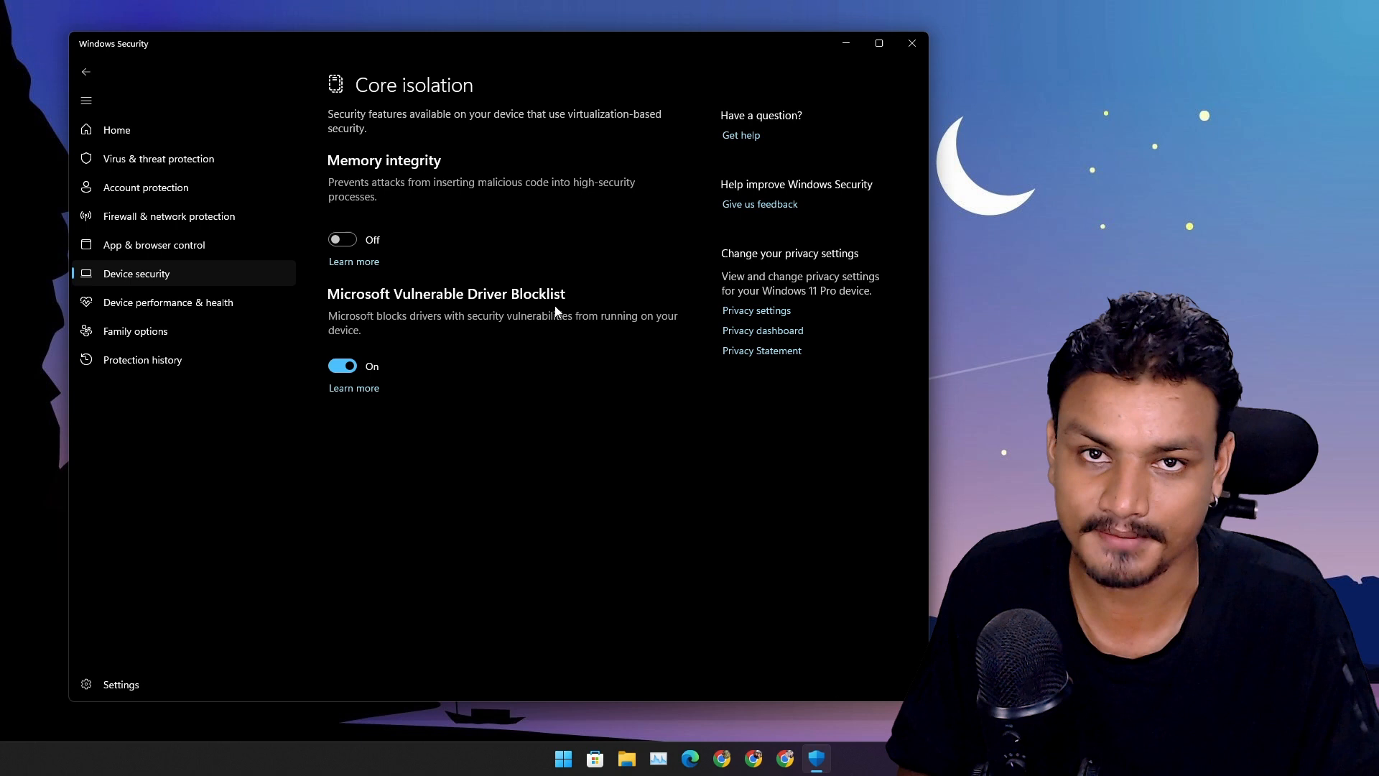
{"action": "mouse_move", "coordinate": [531, 298]}
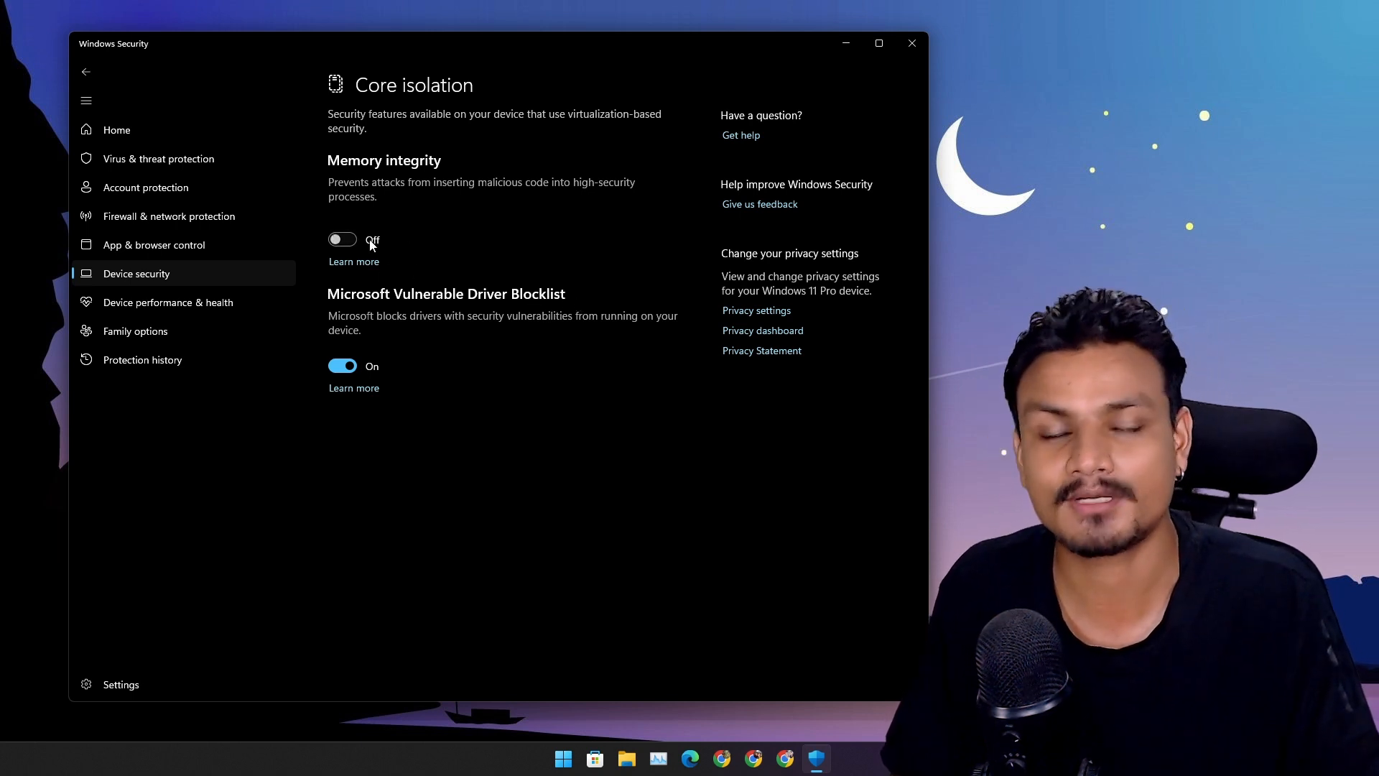
{"action": "mouse_move", "coordinate": [507, 275]}
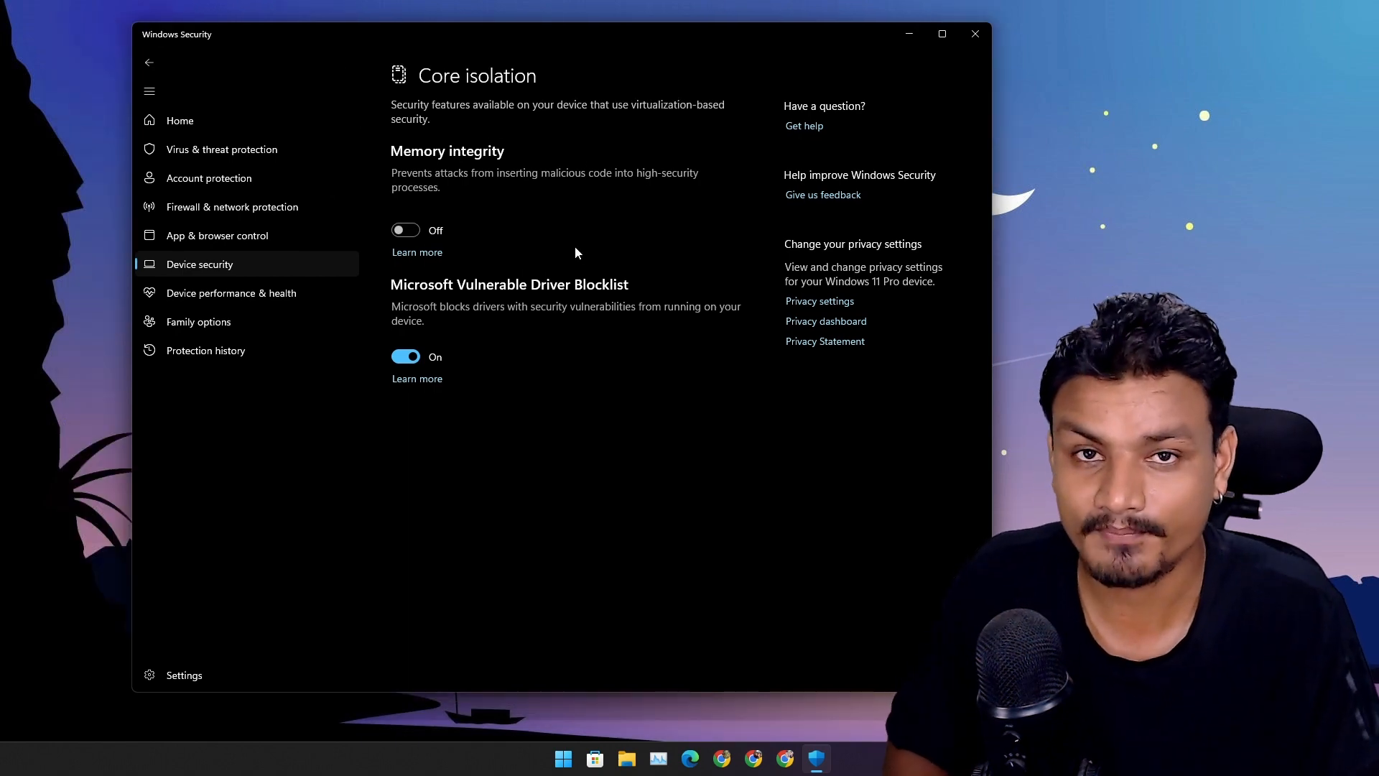
{"action": "mouse_move", "coordinate": [514, 161]}
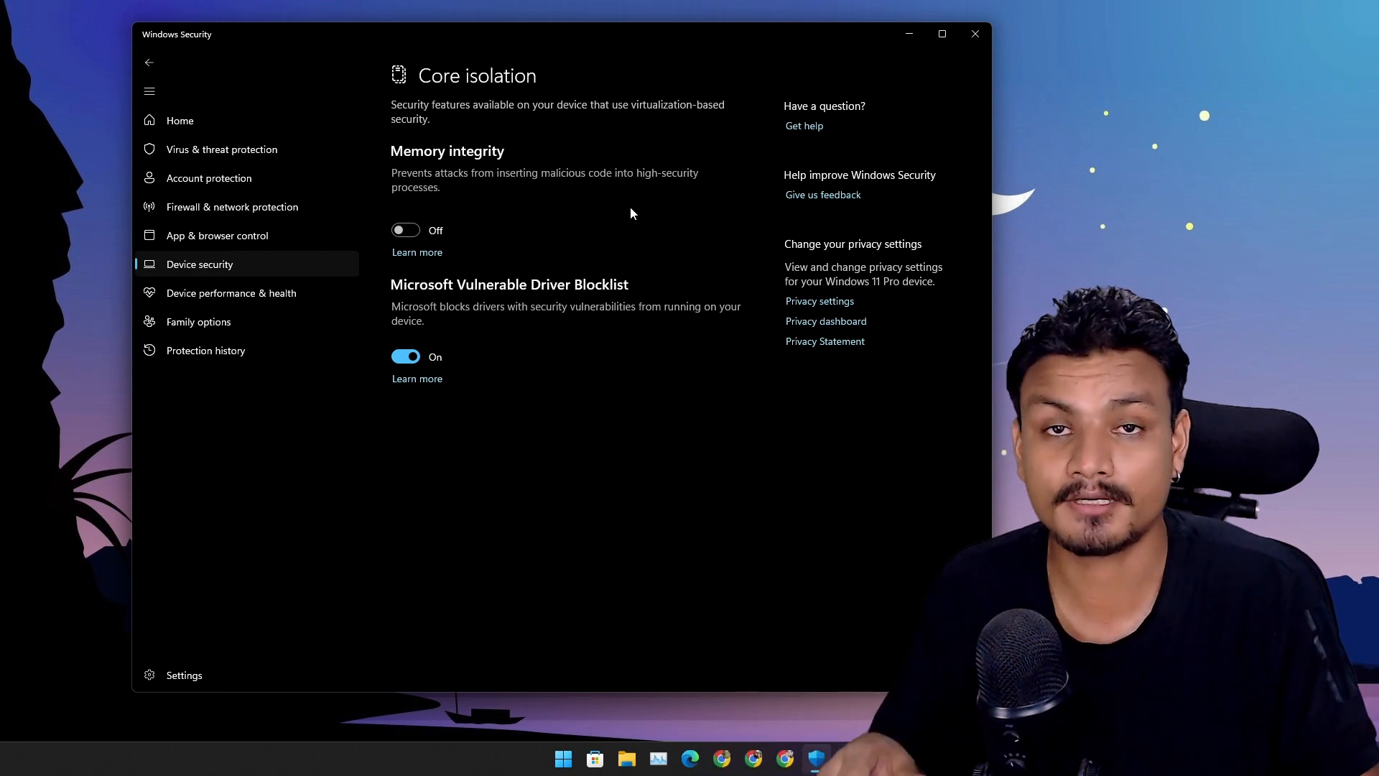
{"action": "left_click", "coordinate": [974, 33]}
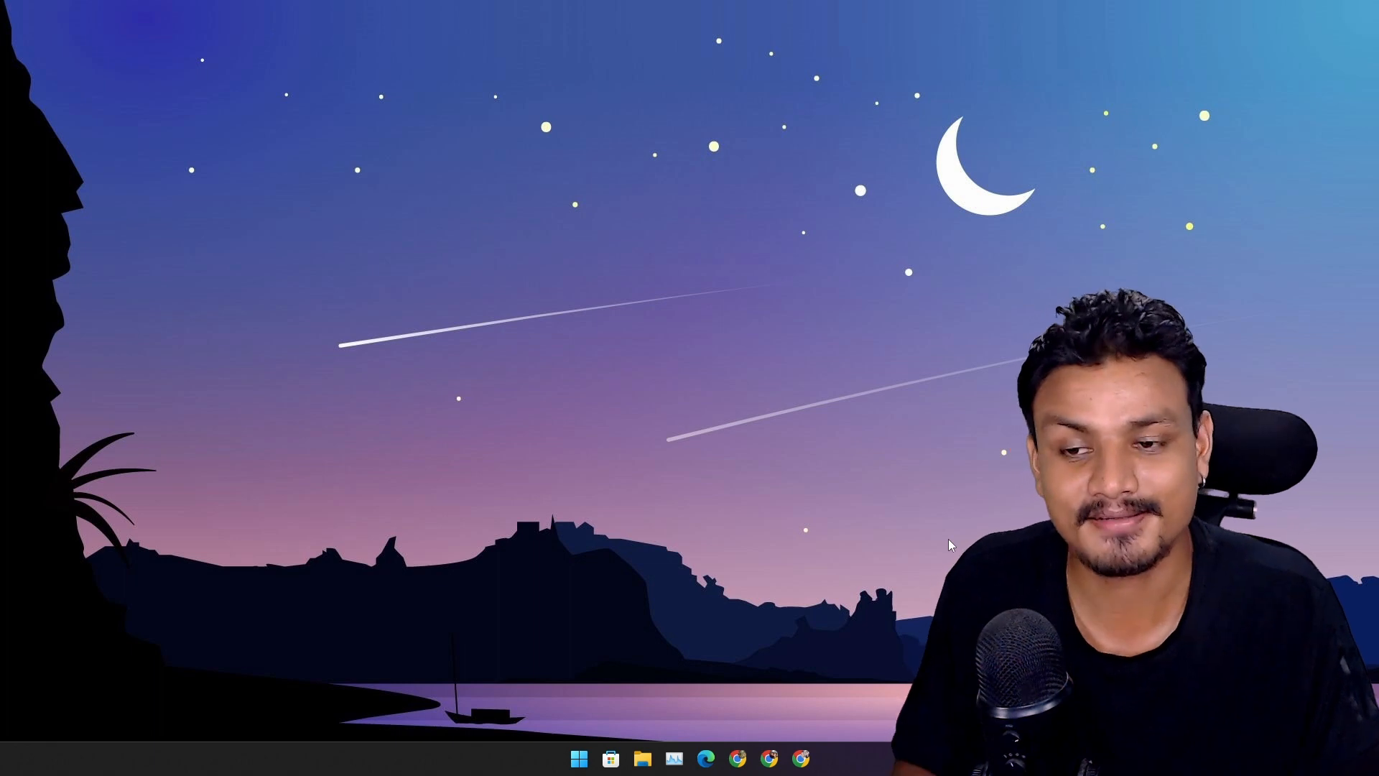
{"action": "mouse_move", "coordinate": [934, 516]}
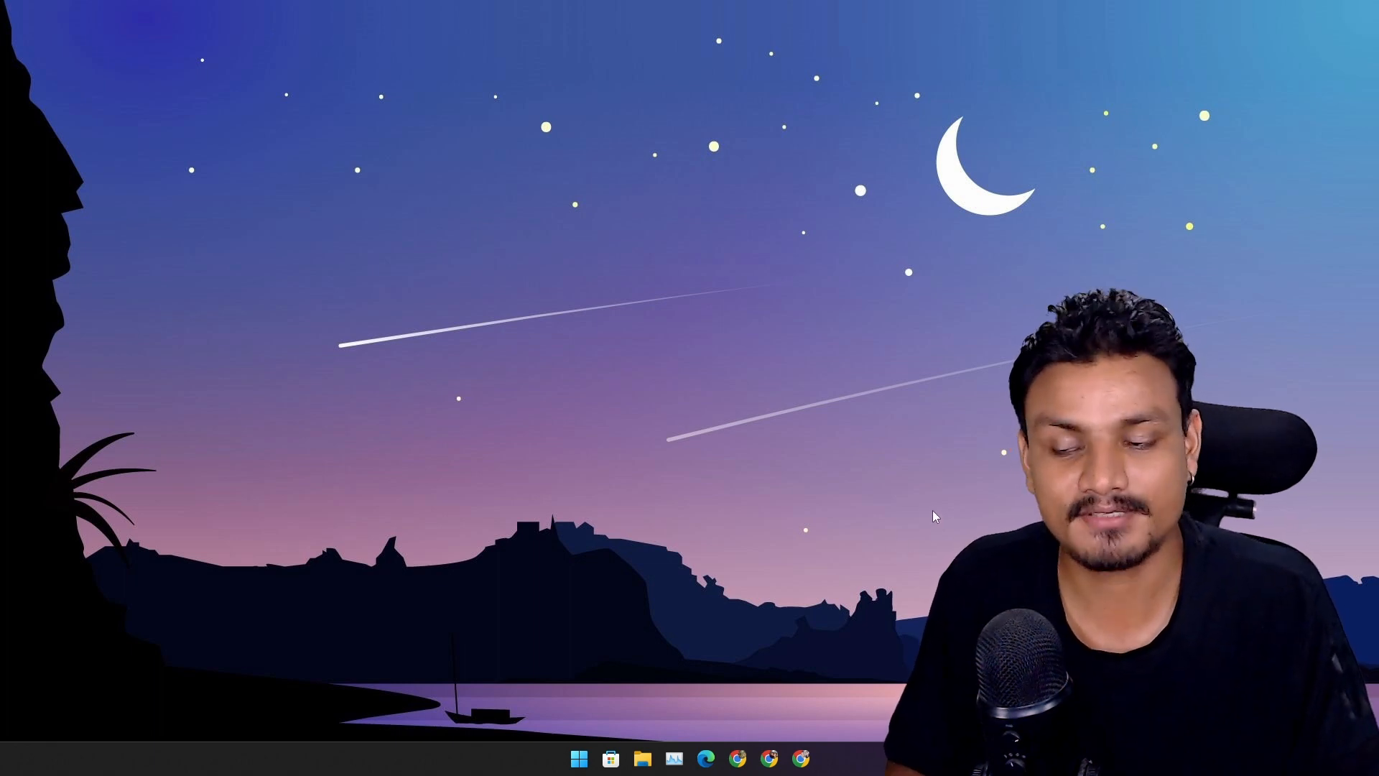